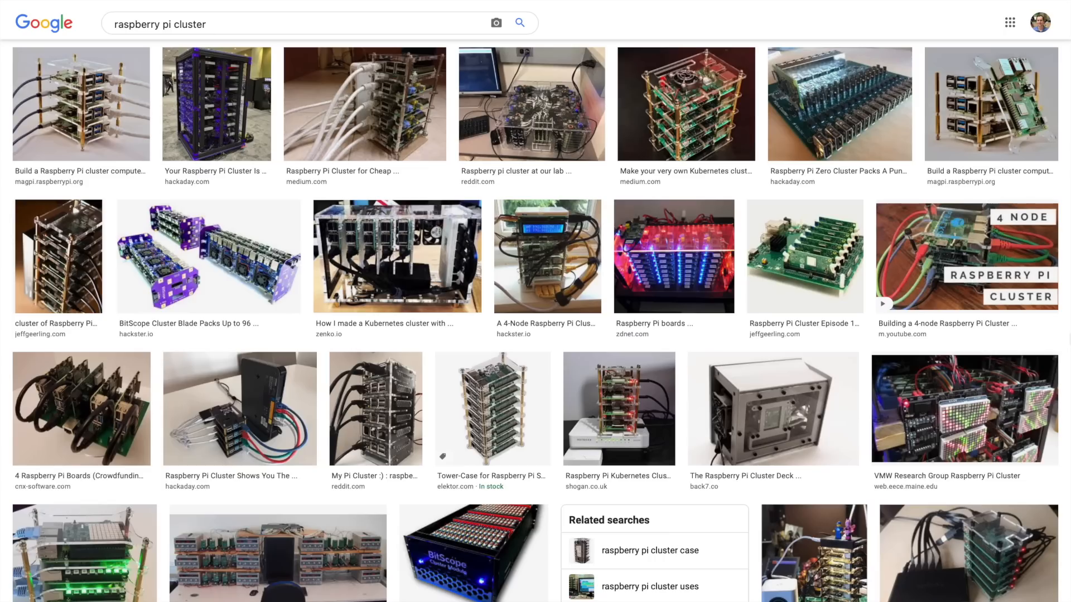
{"action": "scroll", "scroll_direction": "down", "scroll_amount": 3}
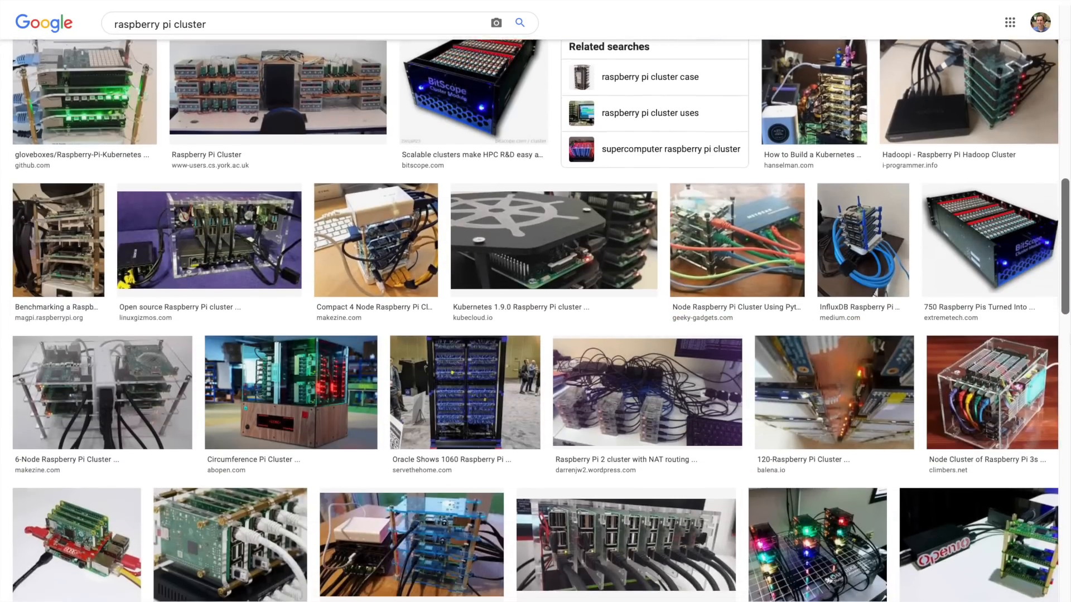
{"action": "scroll", "scroll_direction": "down", "scroll_amount": 3}
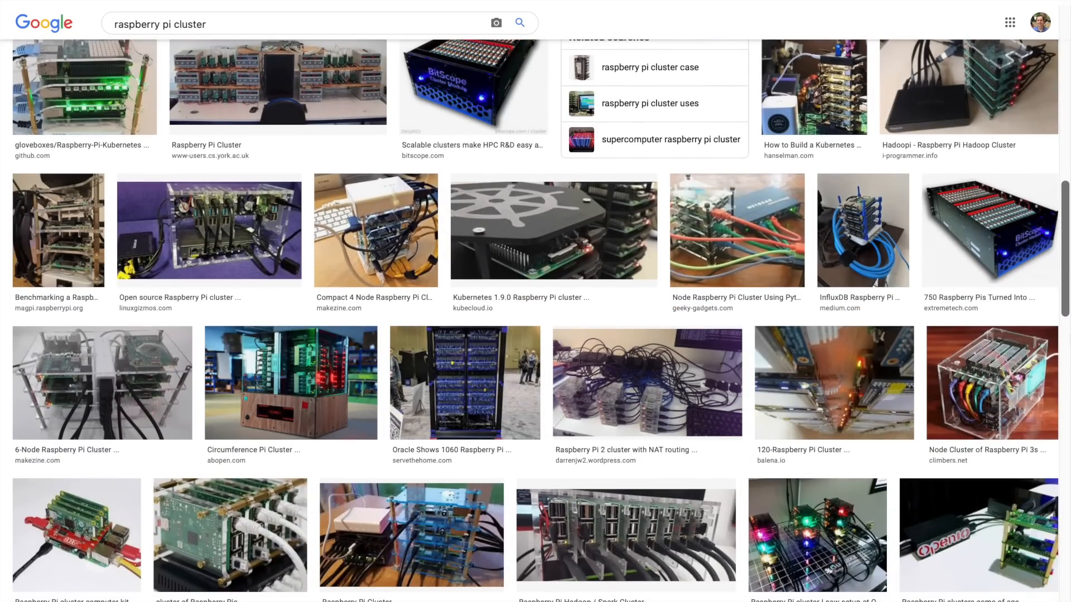
{"action": "scroll", "scroll_direction": "down", "scroll_amount": 3}
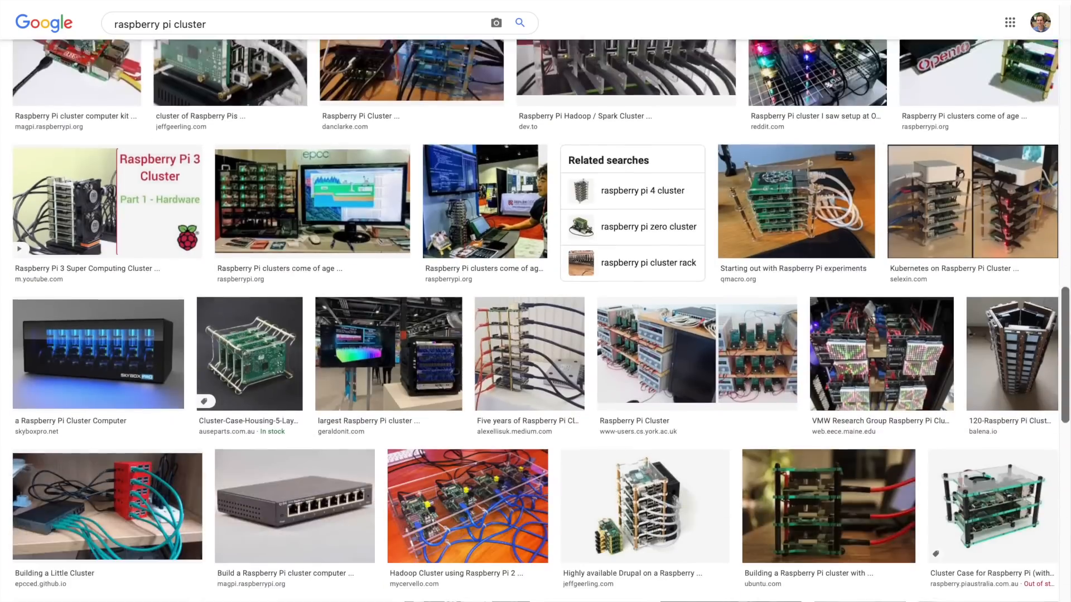
{"action": "scroll", "scroll_direction": "down", "scroll_amount": 3}
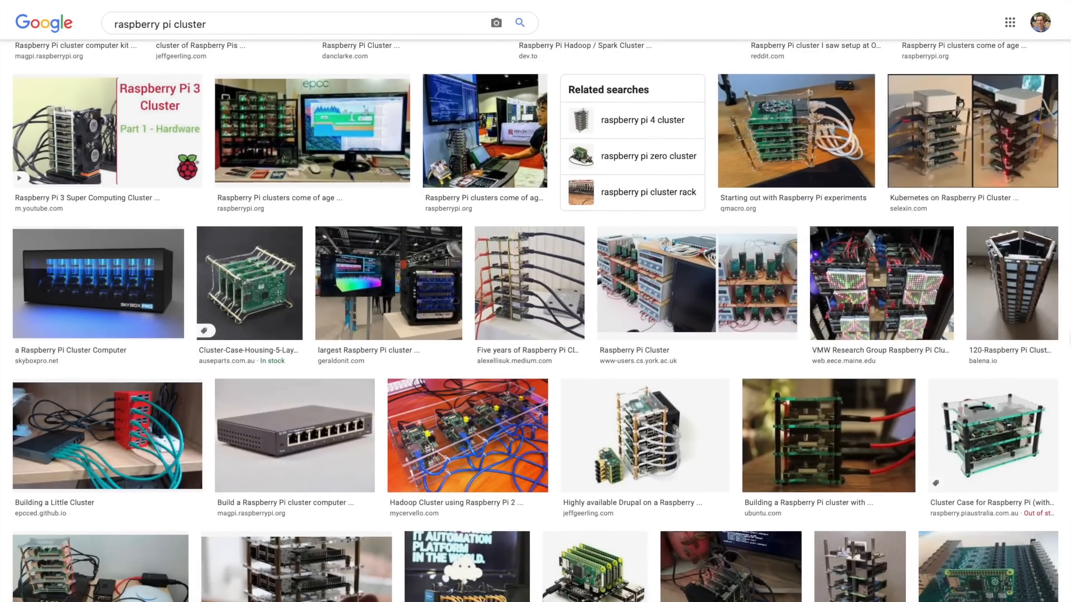
{"action": "scroll", "scroll_direction": "down", "scroll_amount": 3}
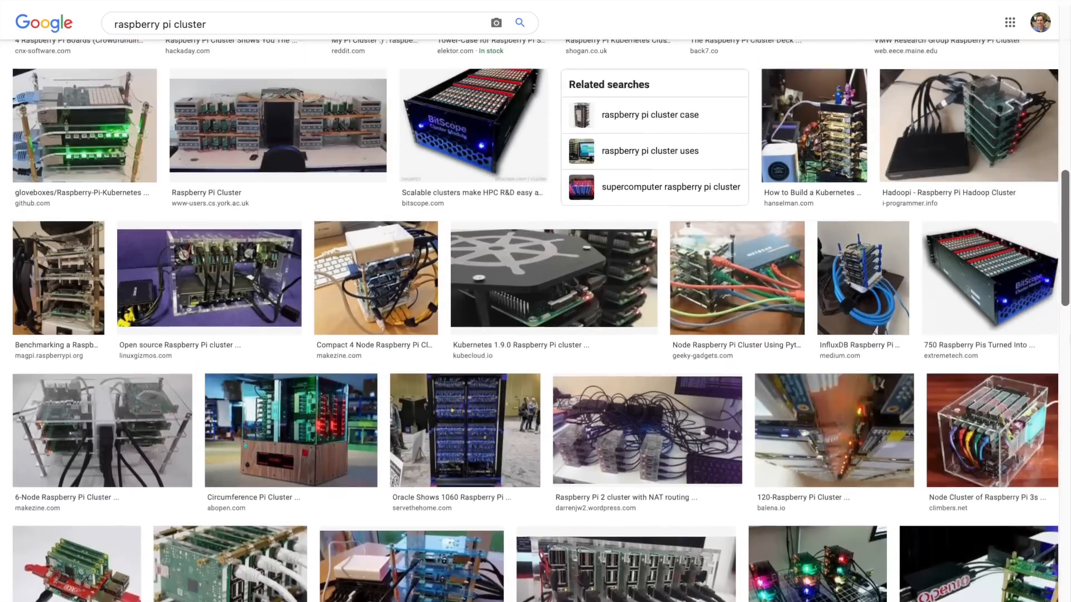
{"action": "scroll", "scroll_direction": "up", "scroll_amount": 3}
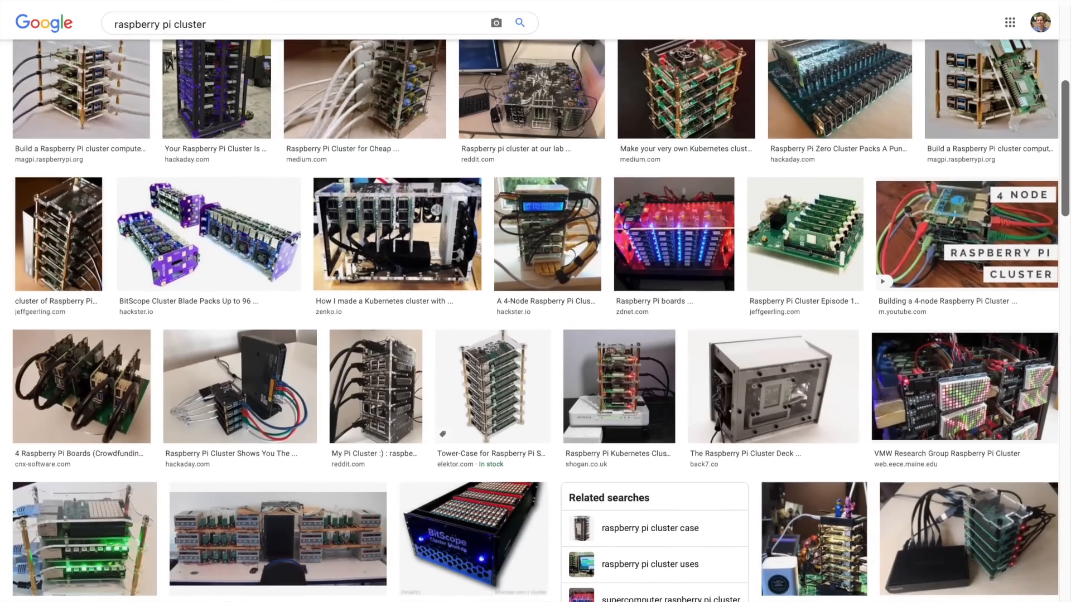